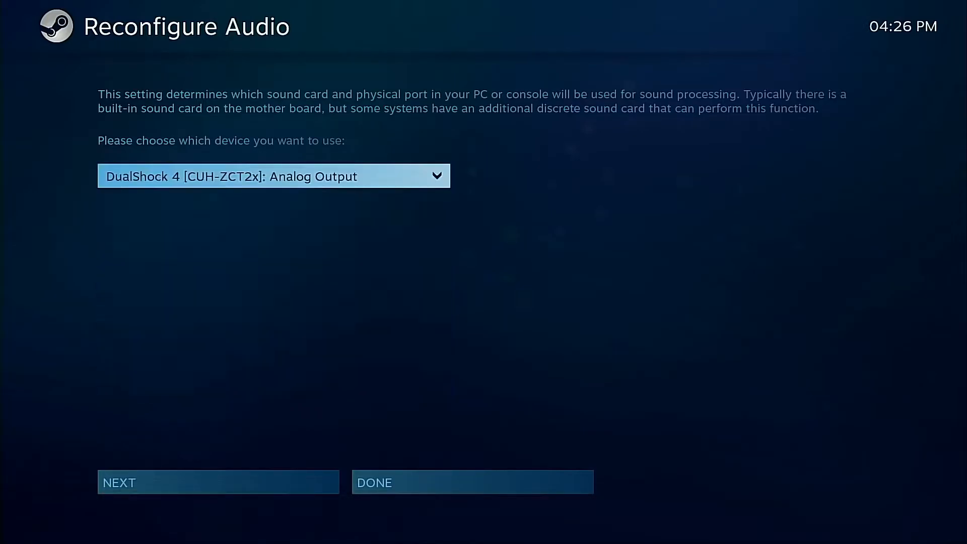
Step: Confirm DualShock 4 as audio output, review Controller Settings, and return to the home screen
left_click(473, 483)
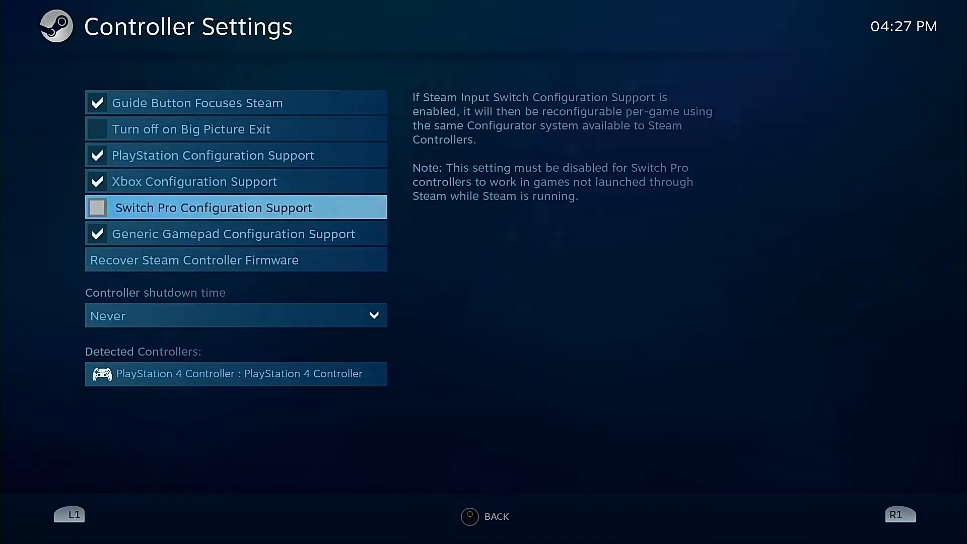
left_click(505, 517)
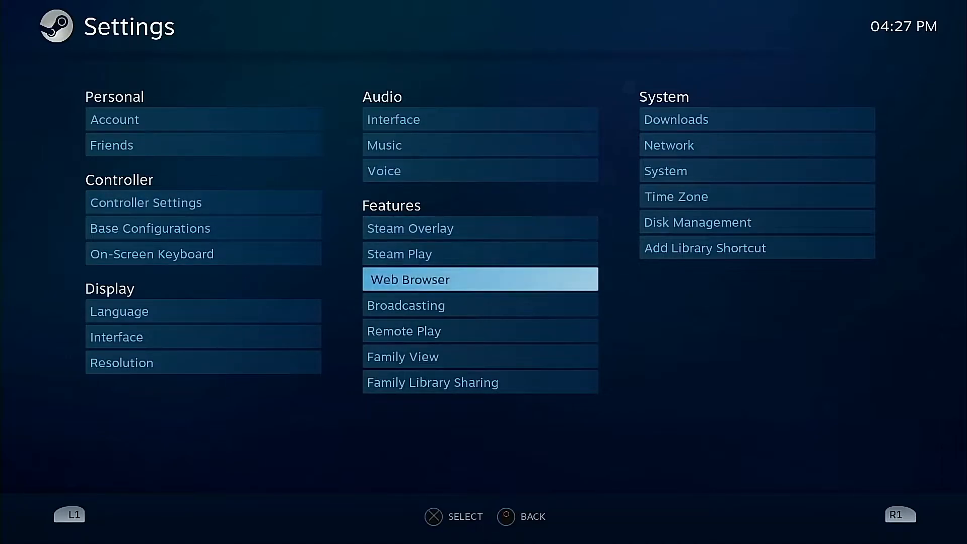
left_click(399, 254)
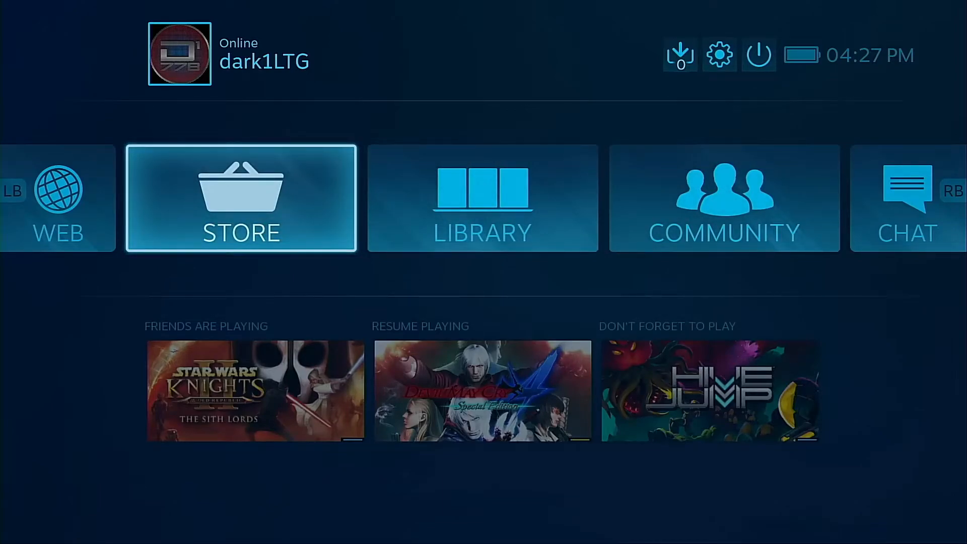
Step: Browse the Store's For You, Browse, Specials and Featured pages, then leave the store
left_click(58, 197)
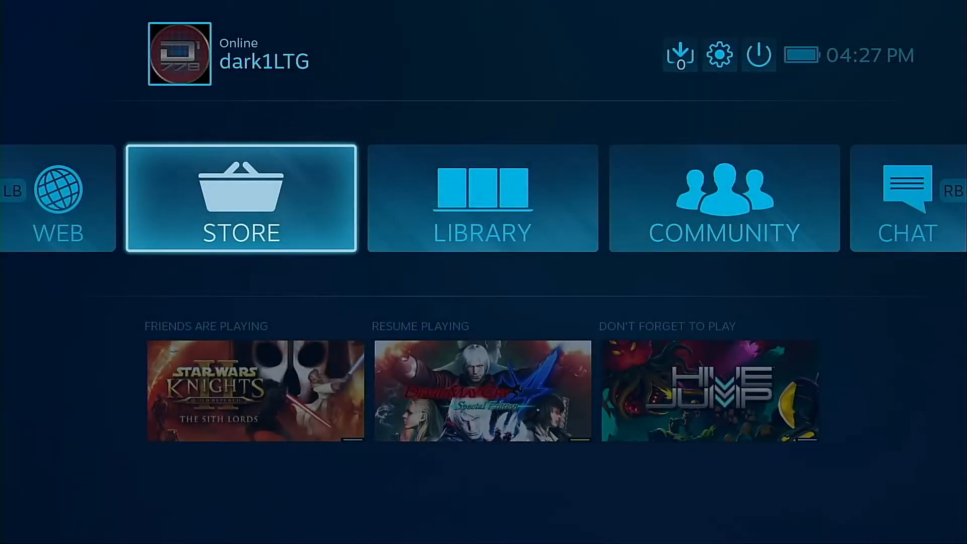
left_click(907, 197)
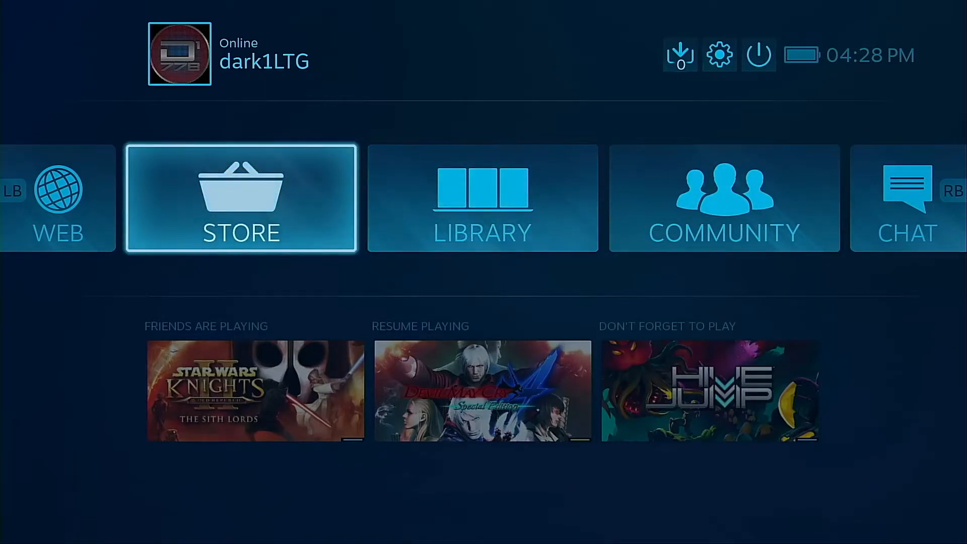
left_click(241, 198)
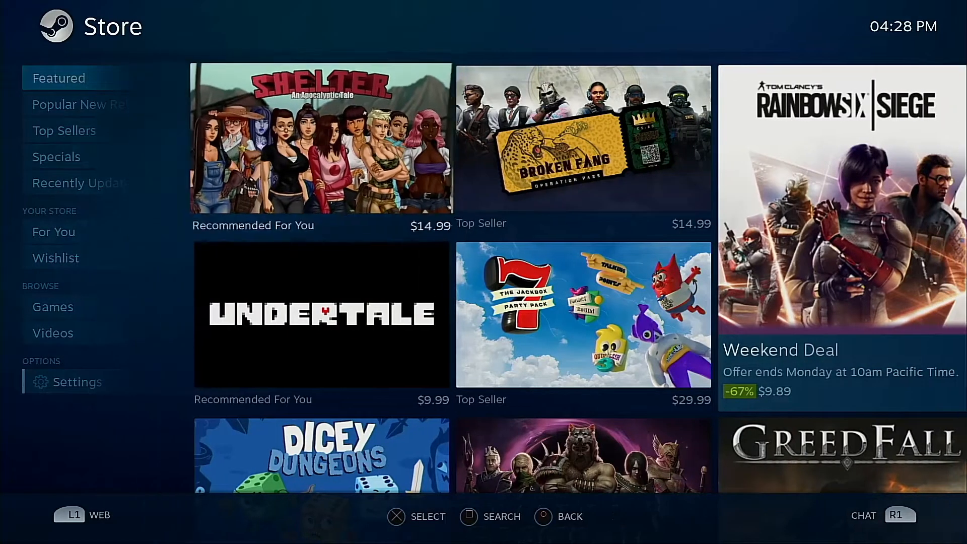
left_click(54, 232)
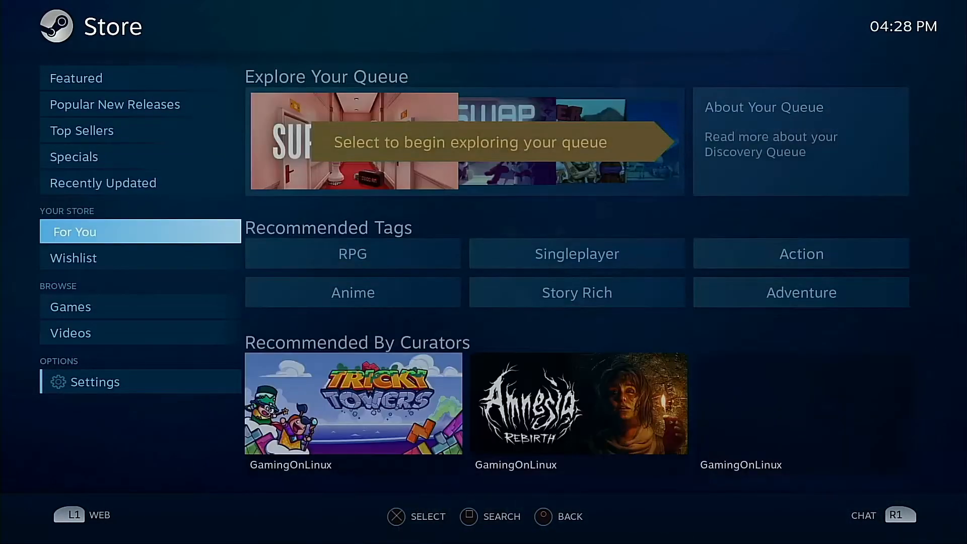
left_click(71, 333)
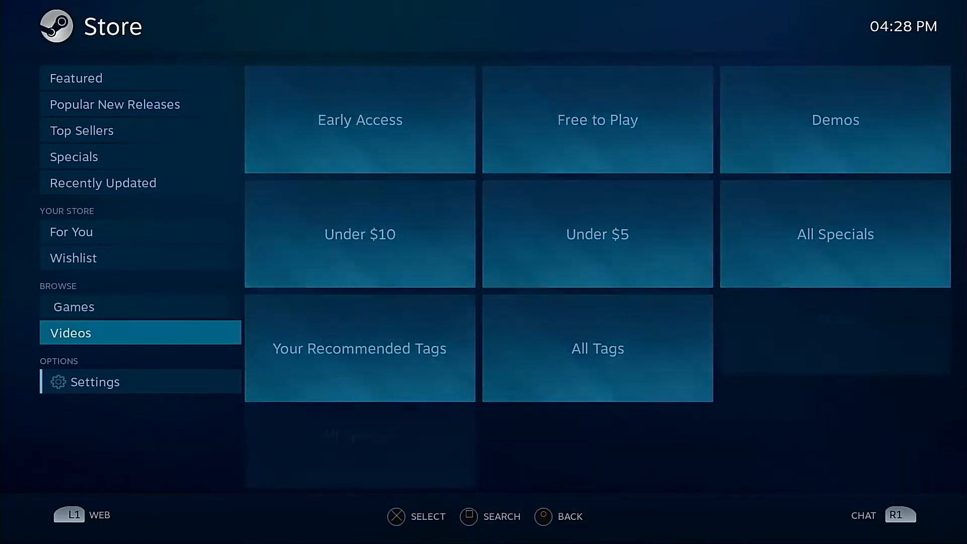
left_click(74, 156)
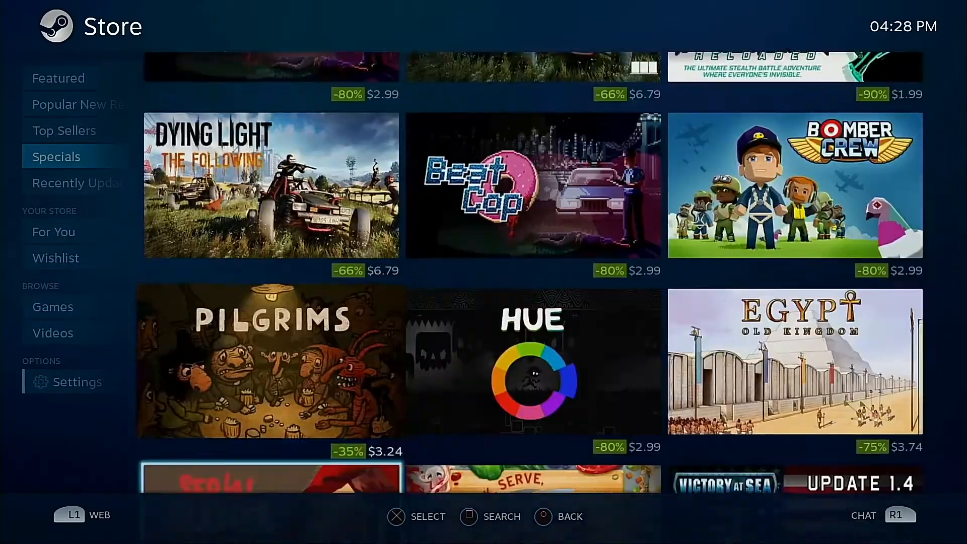
left_click(79, 78)
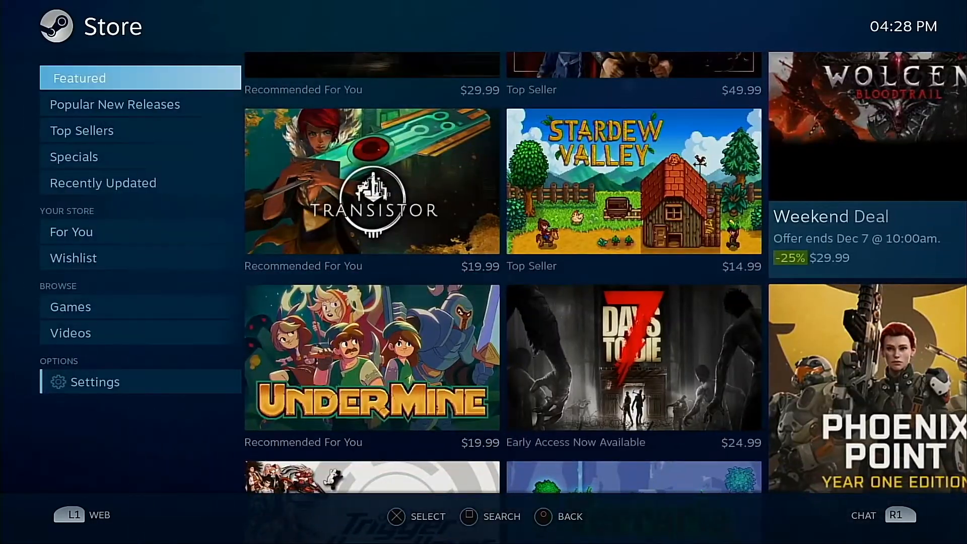
left_click(76, 157)
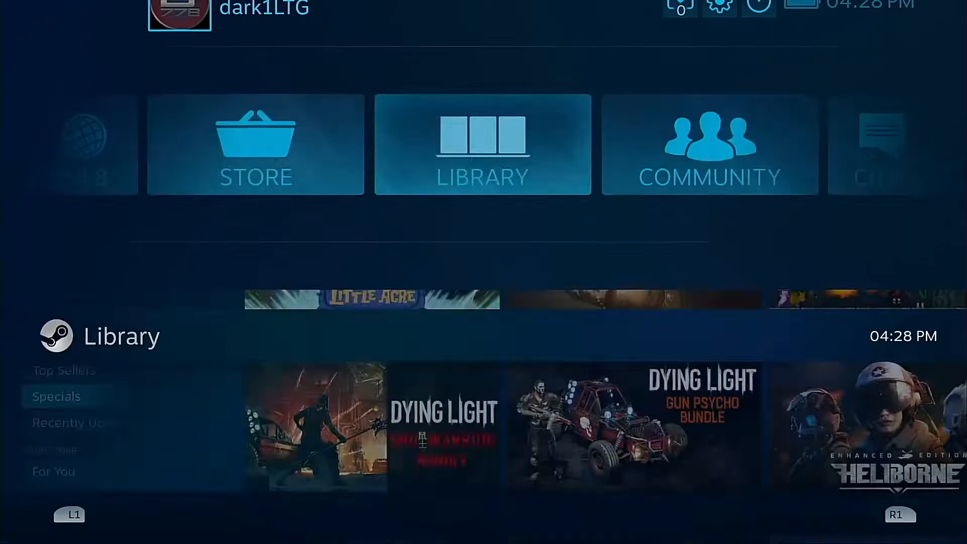
Step: Open Library Games with the Installed Locally filter and scroll the grid
left_click(482, 145)
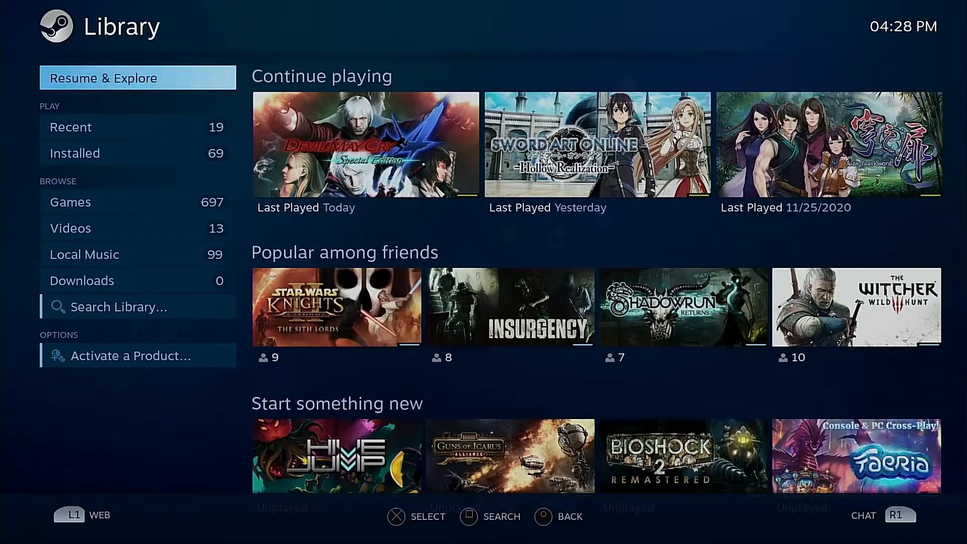
left_click(71, 127)
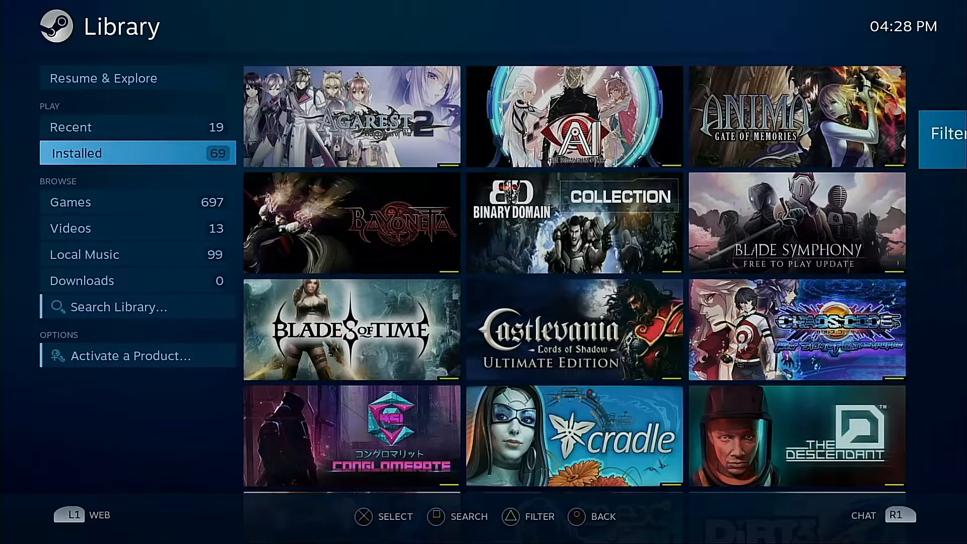
left_click(950, 132)
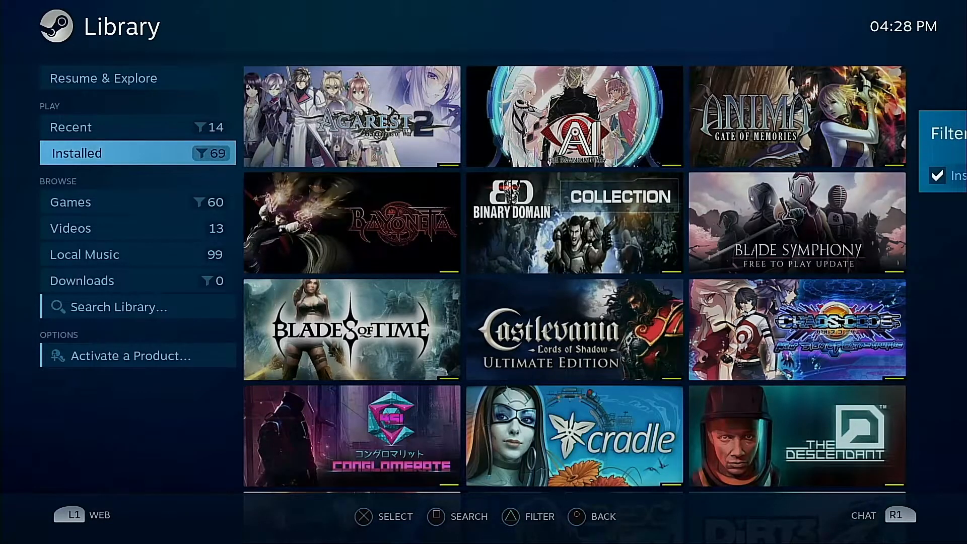
scroll("down", 3)
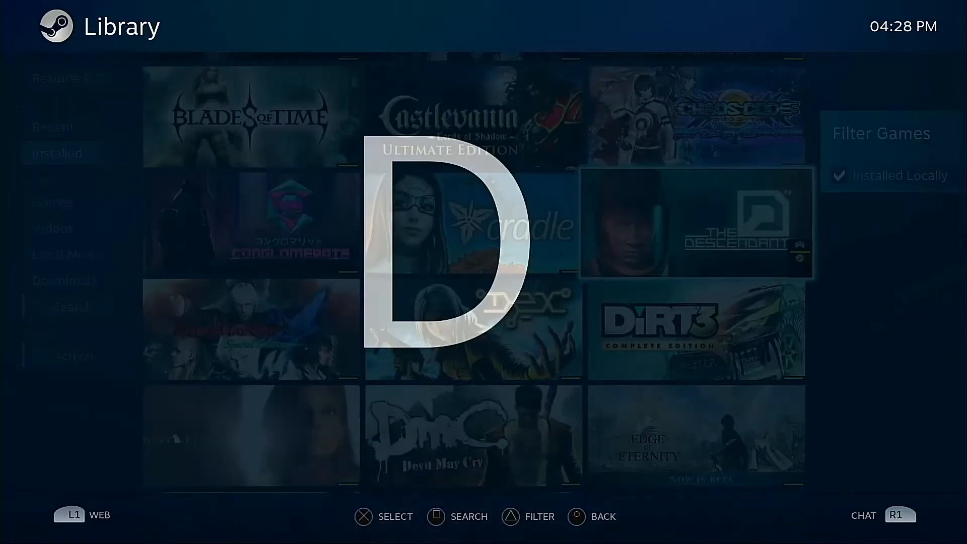
scroll("down", 3)
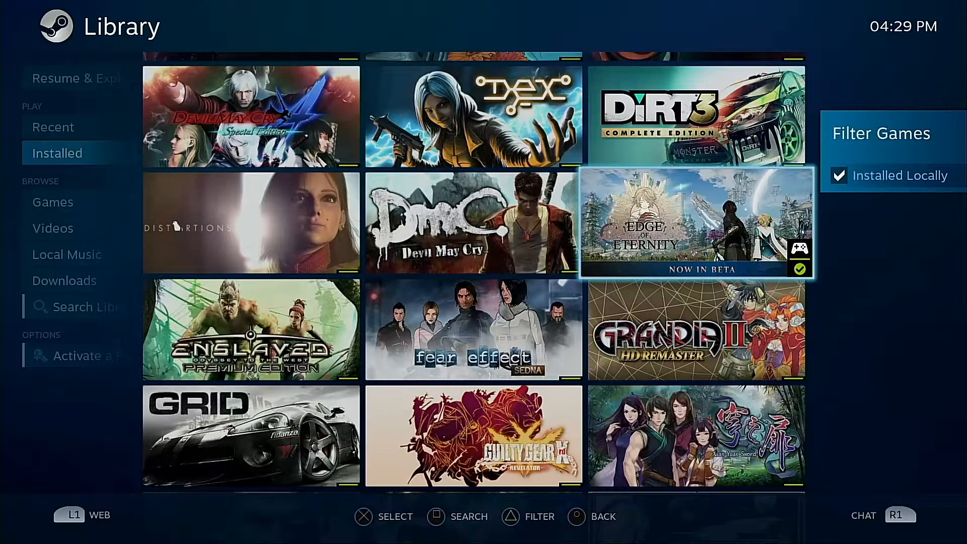
scroll("down", 3)
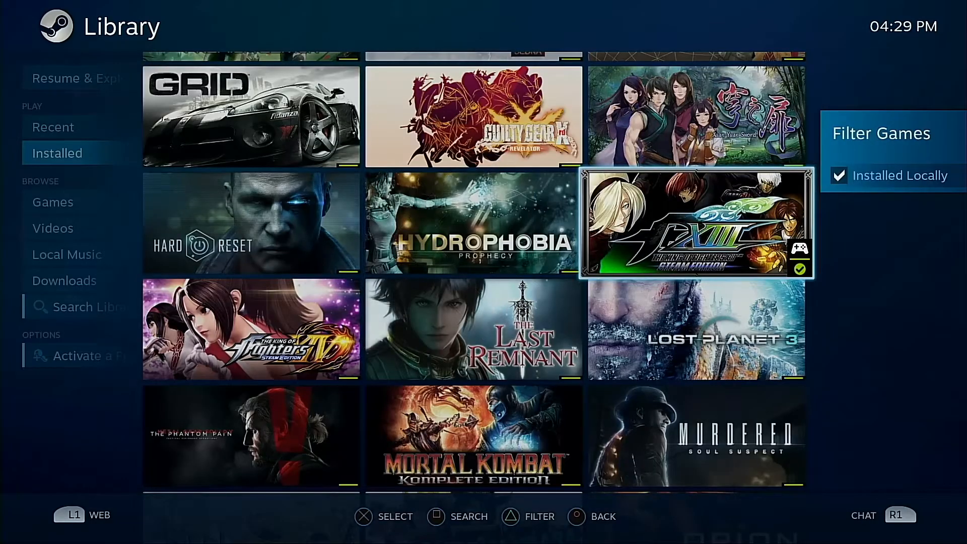
scroll("down", 3)
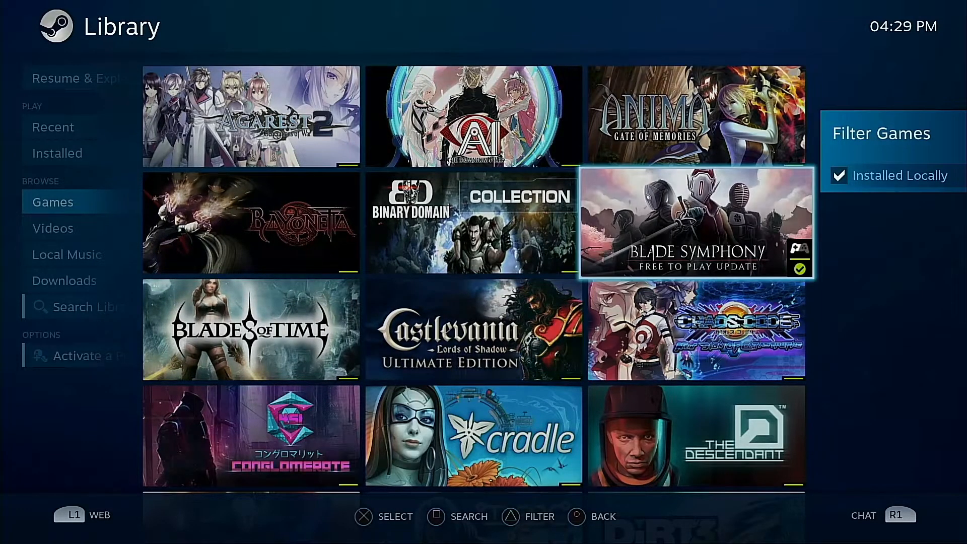
Step: Select Agarest 2, force Proton 5.13-2 in Steam Play Options, and return to the library
key("Left")
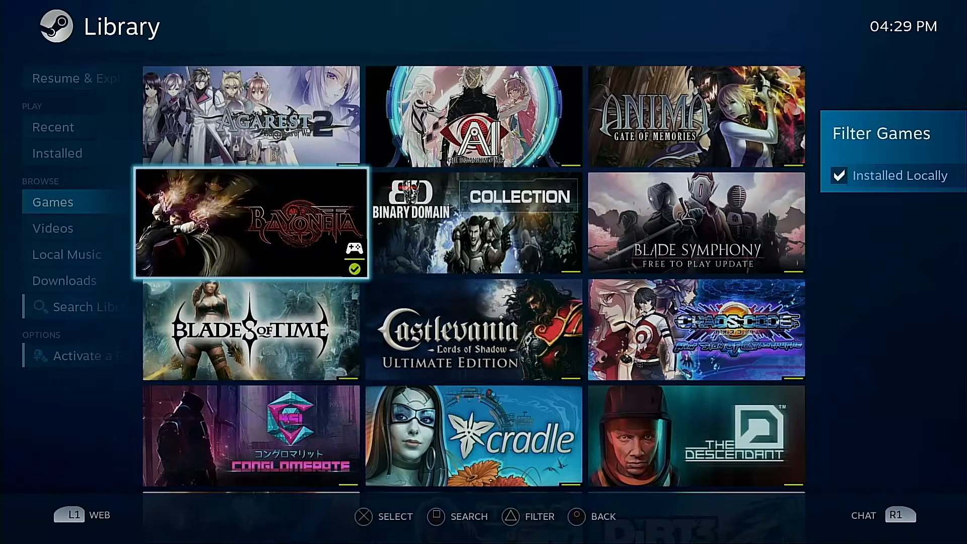
key("up")
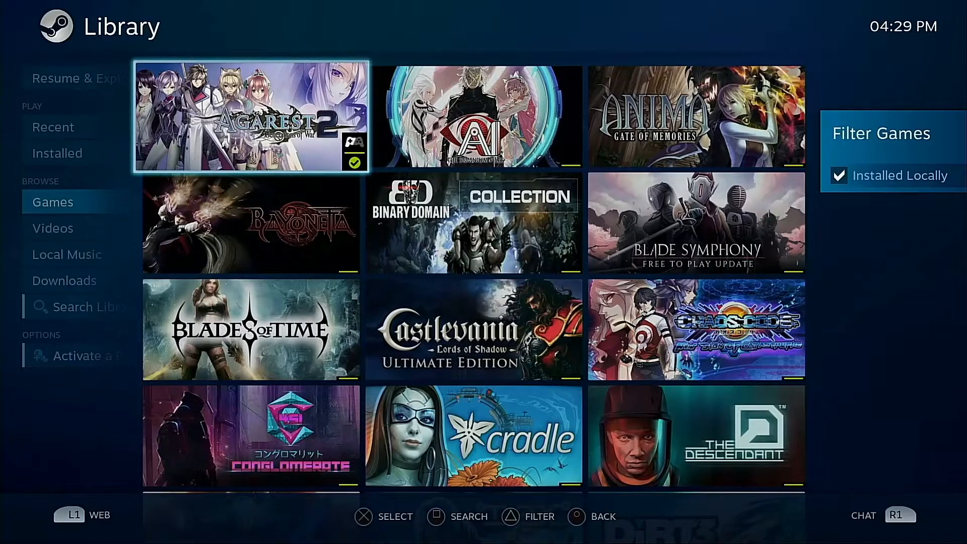
left_click(250, 115)
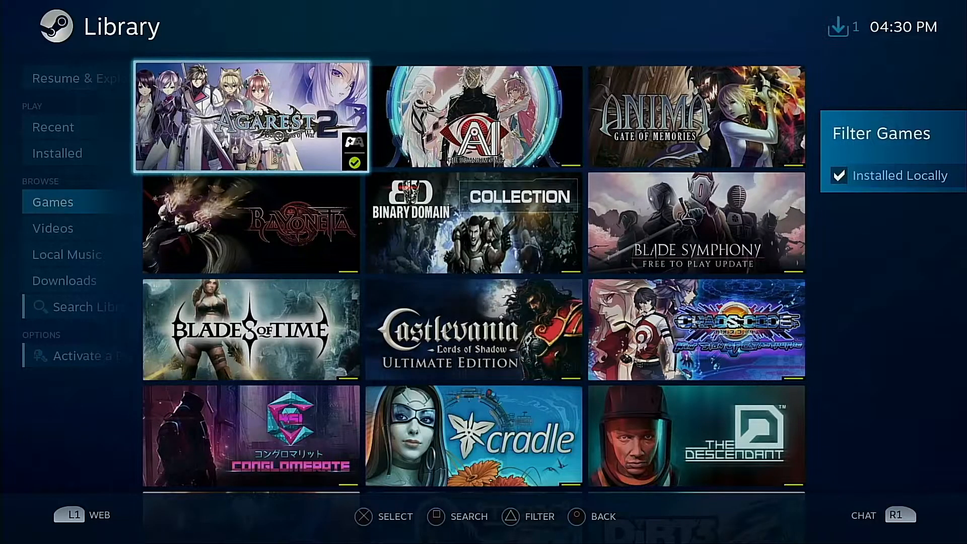
left_click(250, 116)
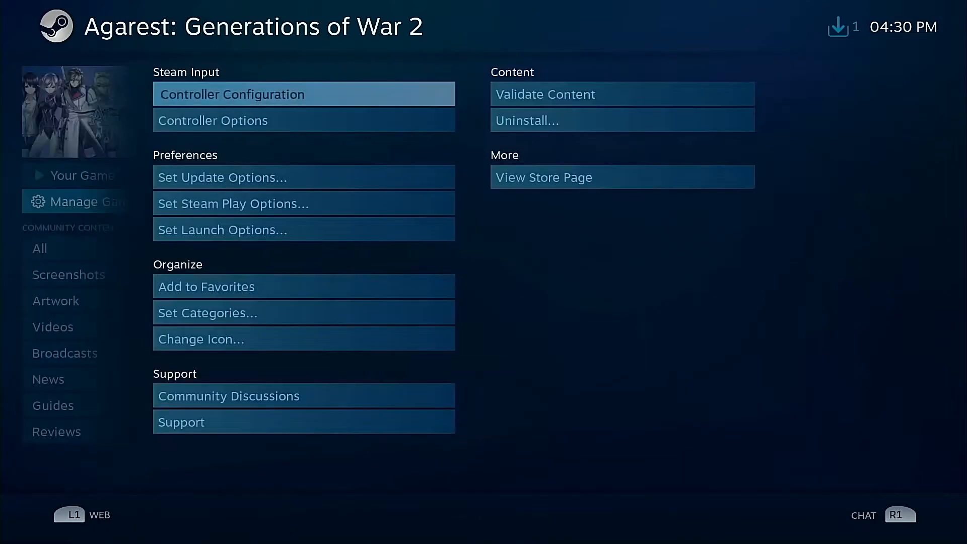
left_click(232, 204)
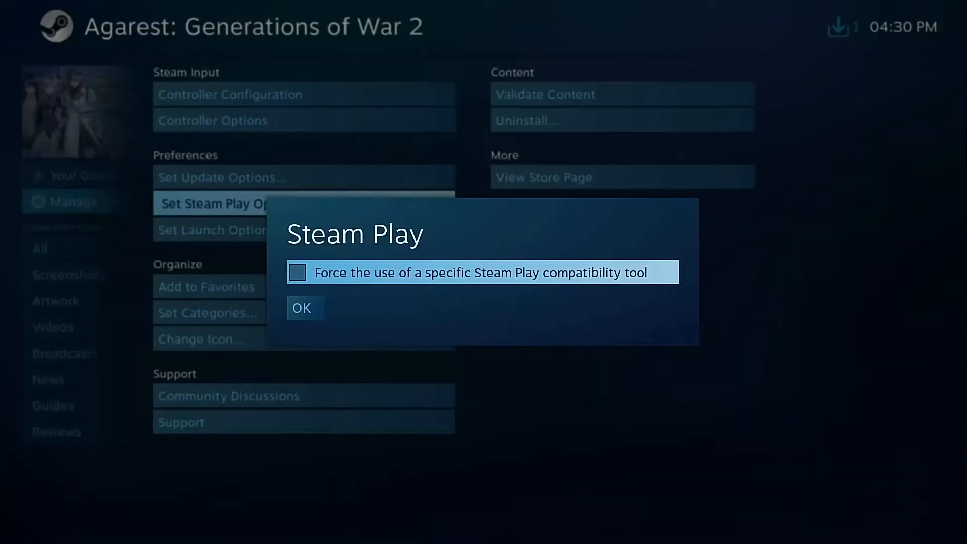
left_click(298, 272)
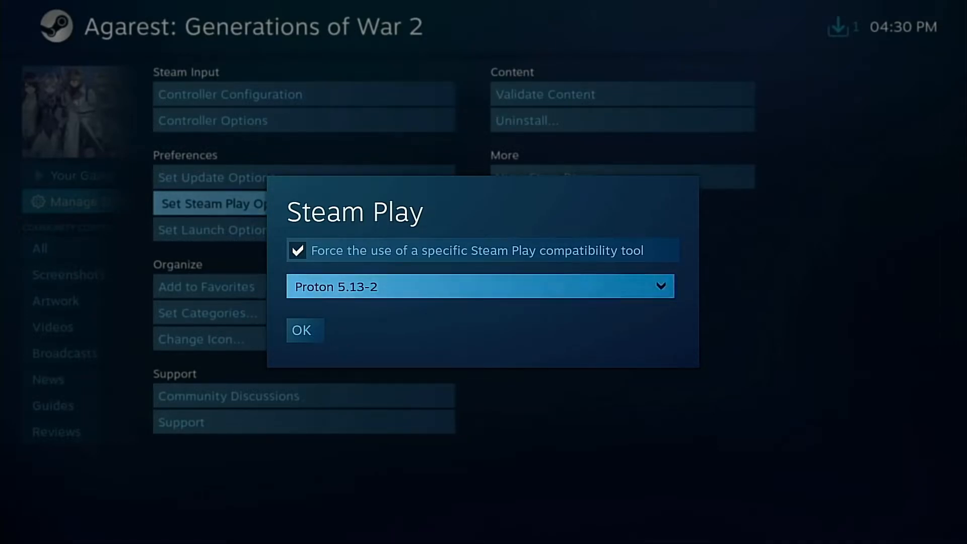
left_click(303, 330)
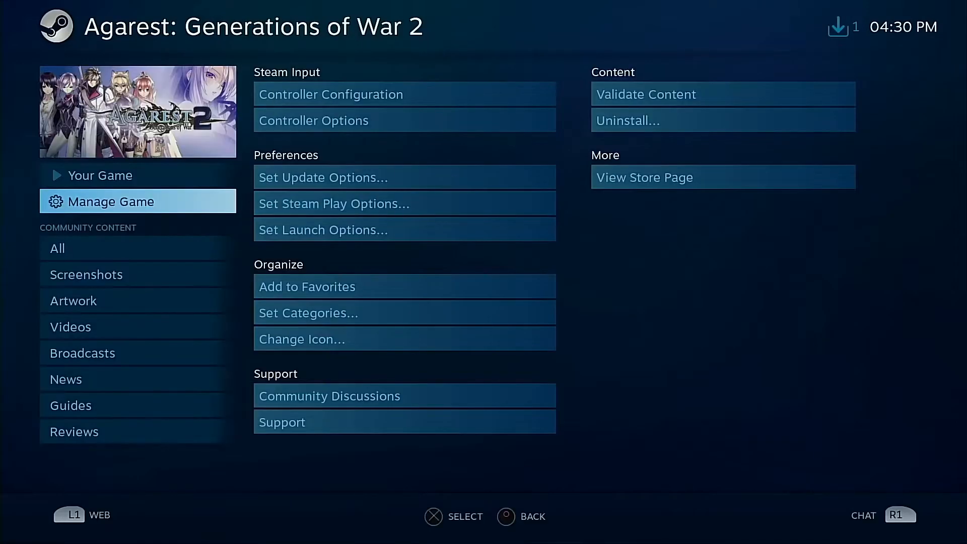
left_click(99, 175)
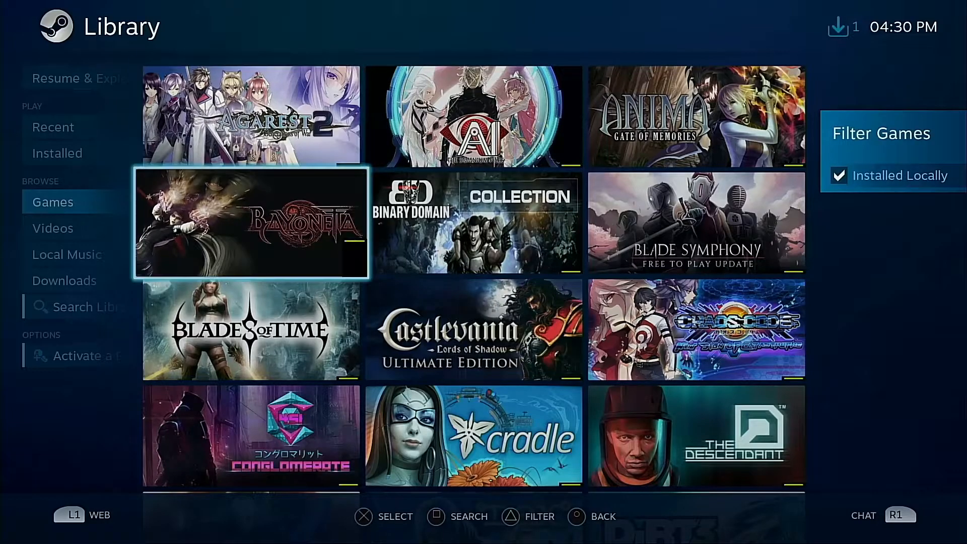
Step: Check Agarest 2's Updating status and Downloads queue, then return to Resume & Explore
left_click(250, 222)
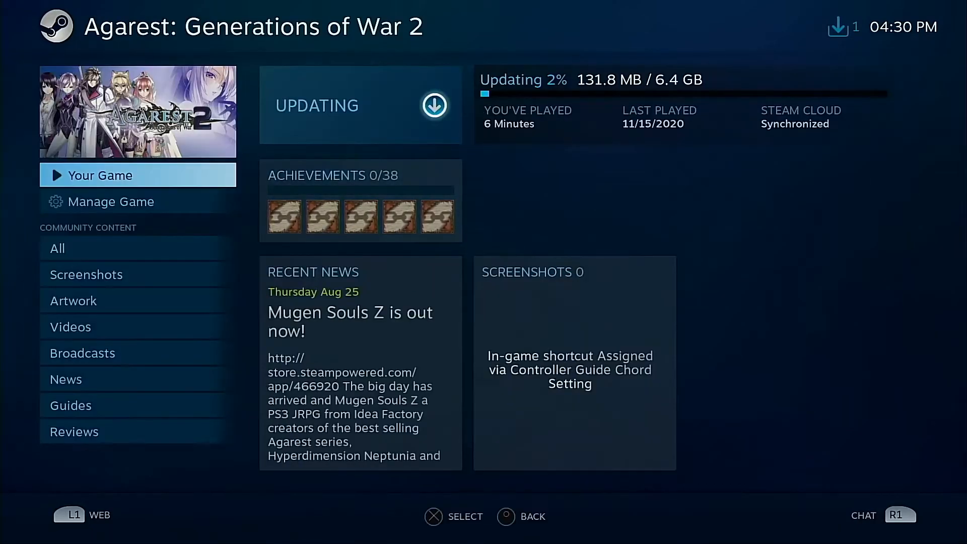
left_click(333, 175)
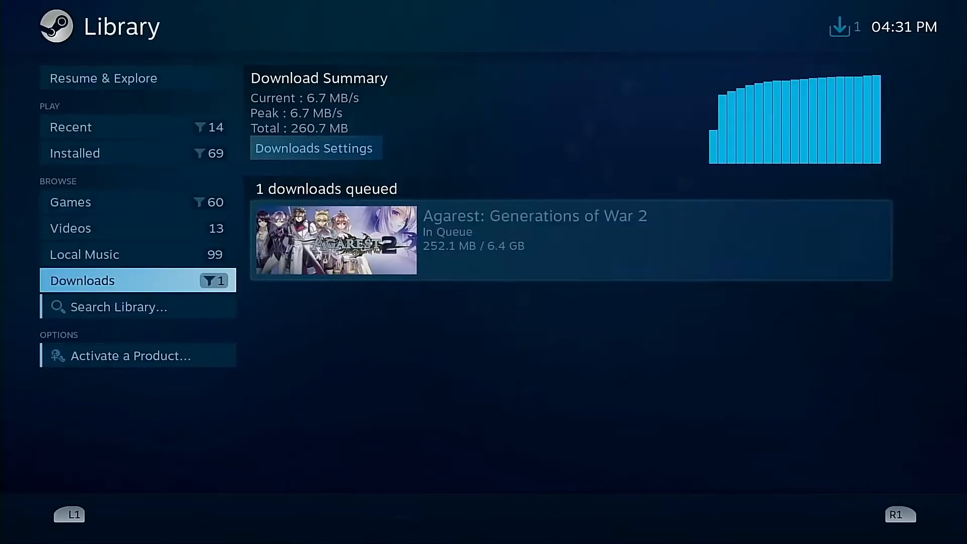
left_click(104, 78)
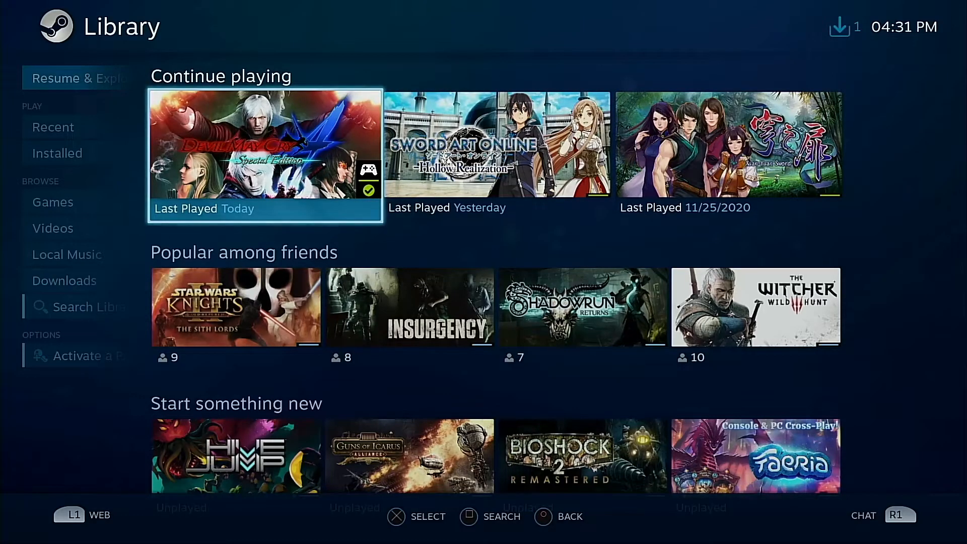
Step: Play Devil May Cry 4 Special Edition from Continue playing, then return to the installed Games grid
left_click(265, 154)
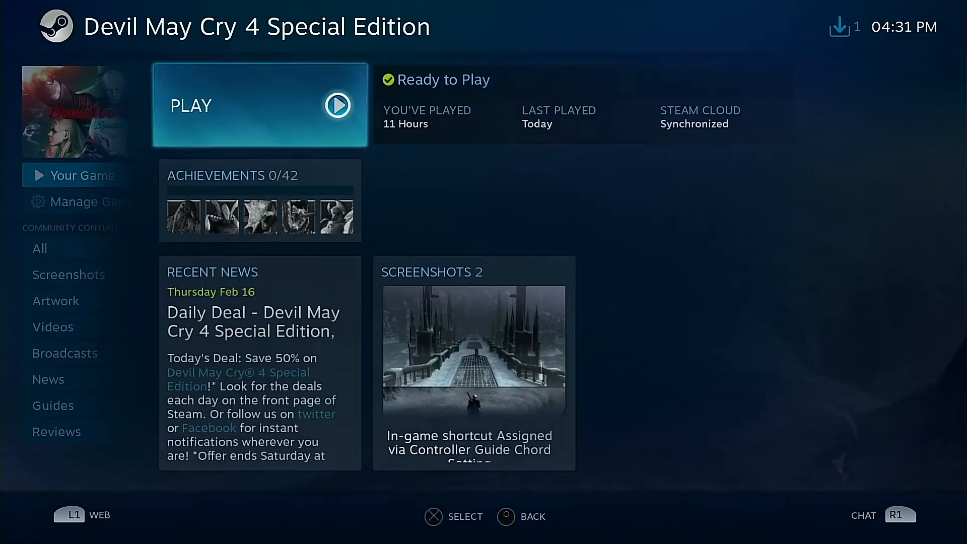
left_click(259, 105)
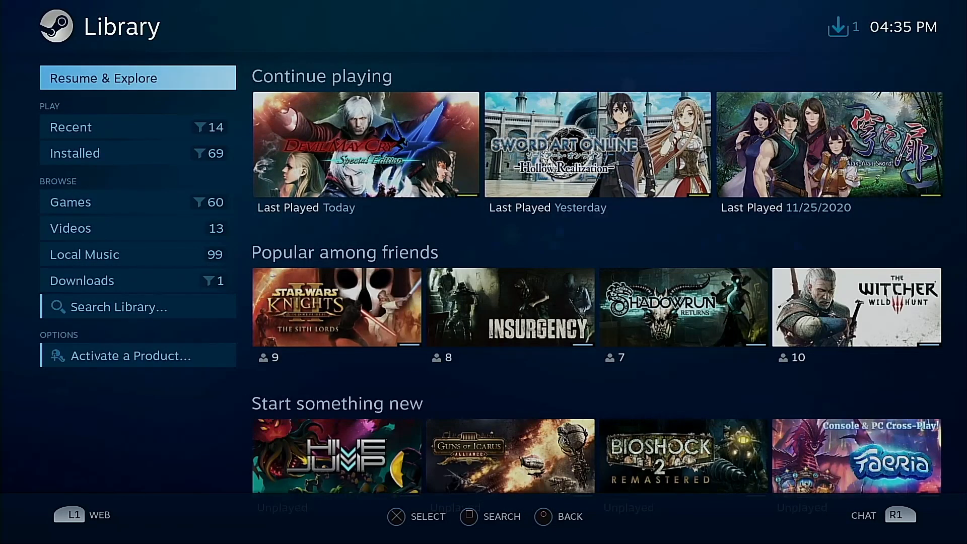
left_click(71, 201)
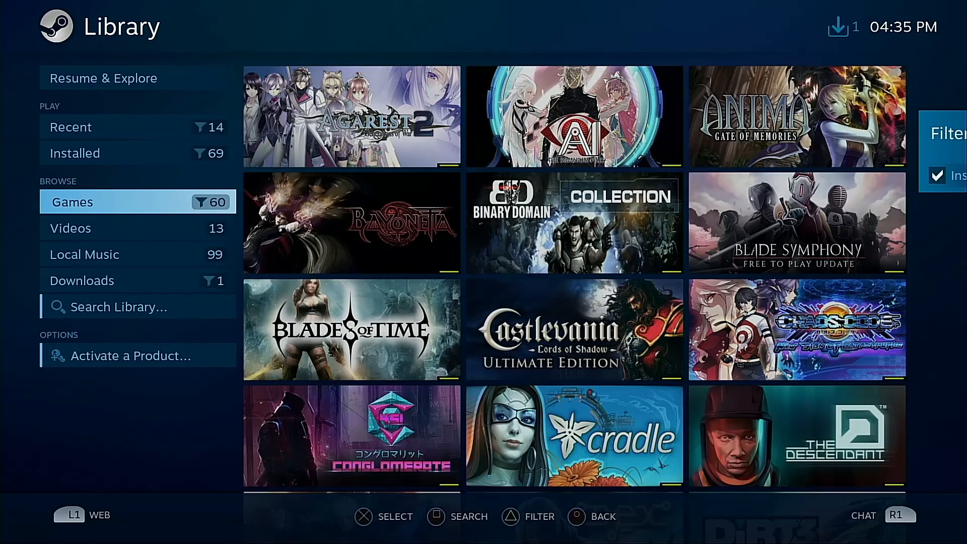